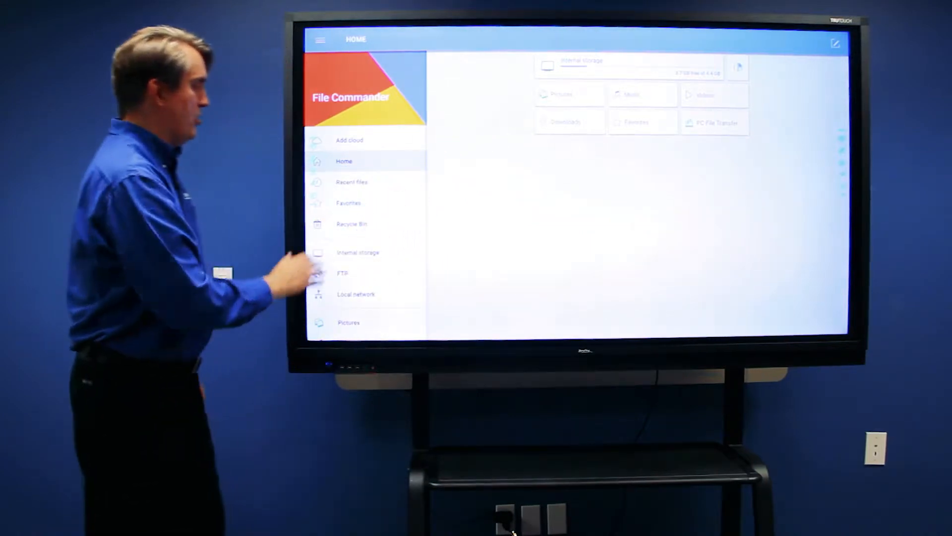
Open Internal storage from the side menu to list folders Alarms through Podcasts
{"action": "scroll", "scroll_direction": "down", "scroll_amount": 3}
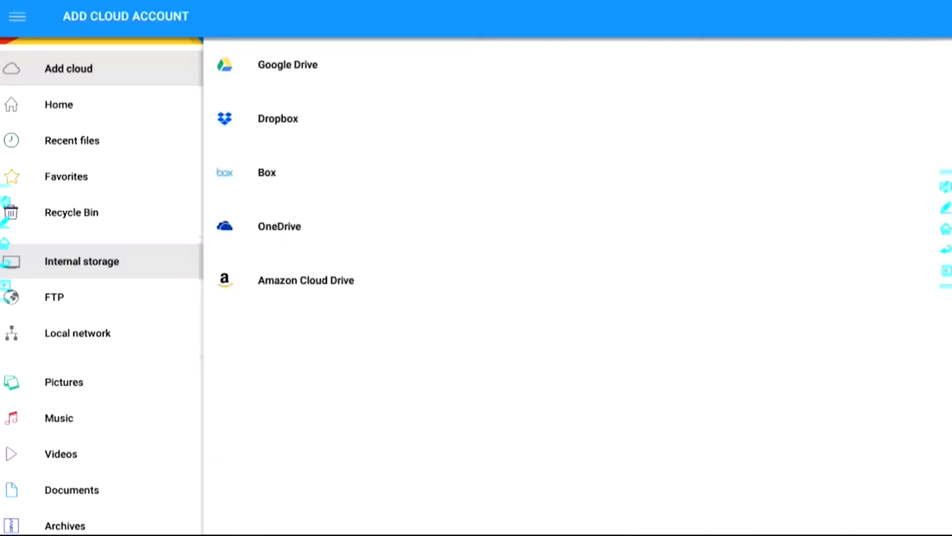
{"action": "left_click", "coordinate": [80, 261]}
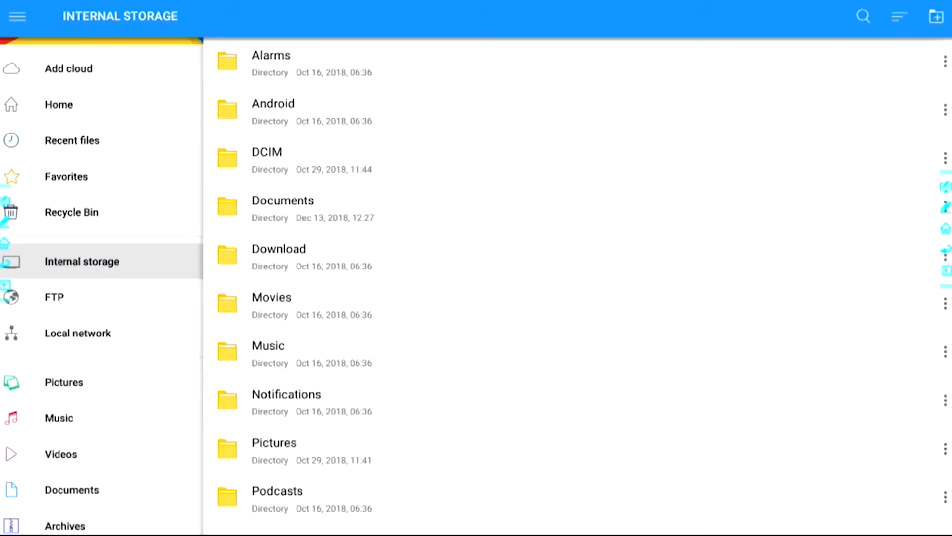